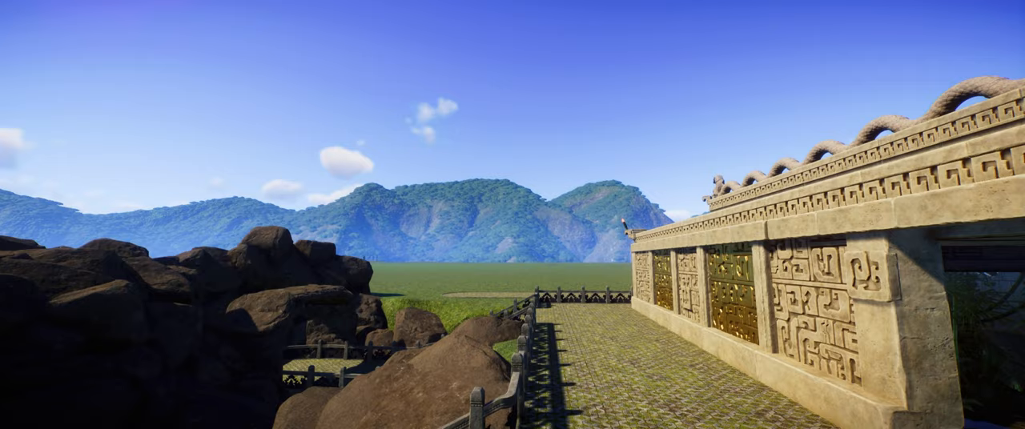
pyautogui.moveTo(512, 214)
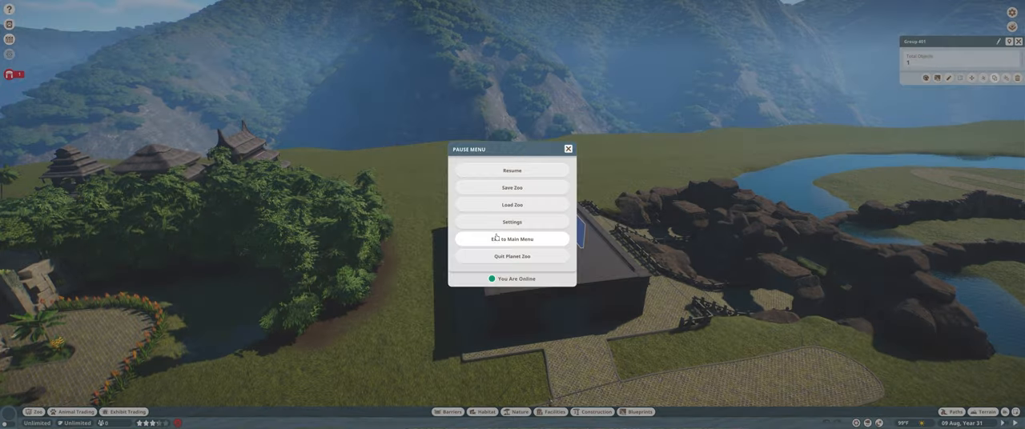
# Return to the main menu and load a different zoo
pyautogui.click(511, 238)
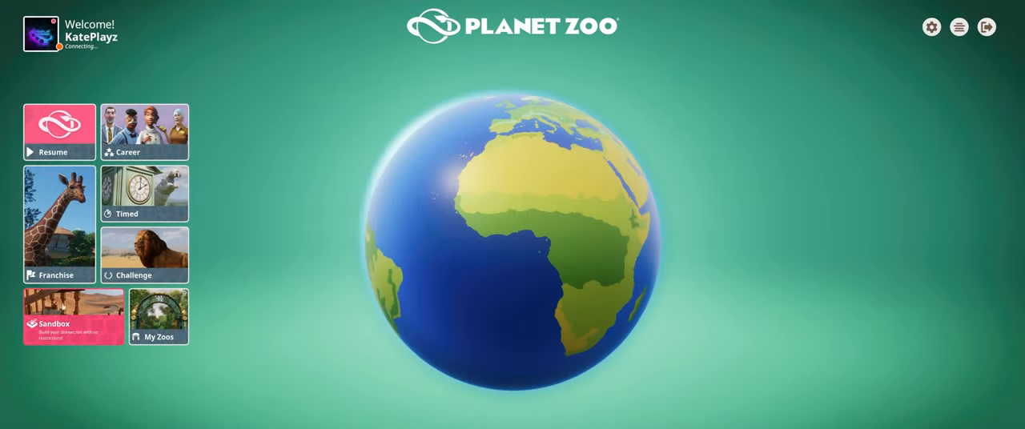
pyautogui.click(73, 316)
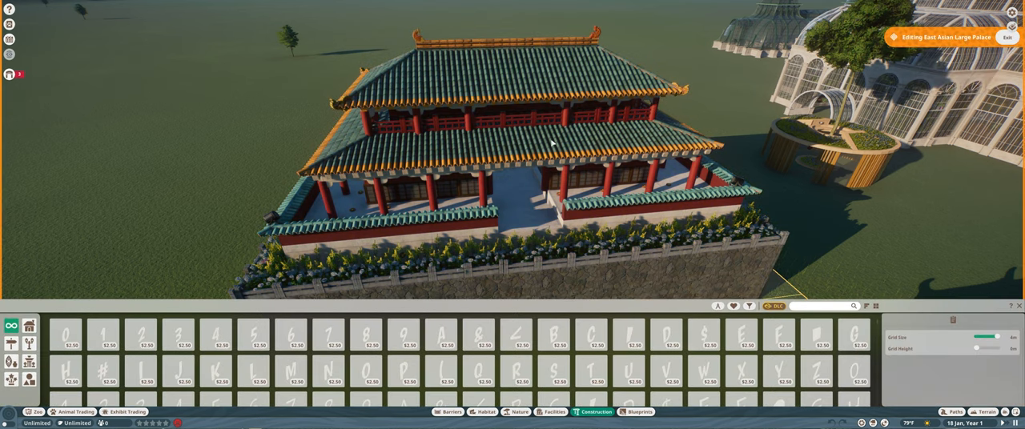
# Leave the palace and start editing the Indonesian Gate building
pyautogui.click(551, 142)
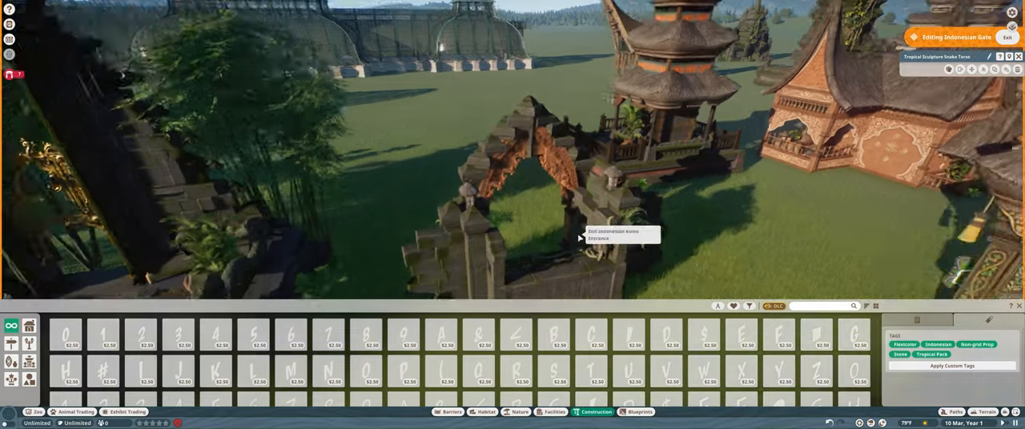
# Edit the Indonesian Ruins Entrance and inspect one of its carved stone archway pieces
pyautogui.click(604, 238)
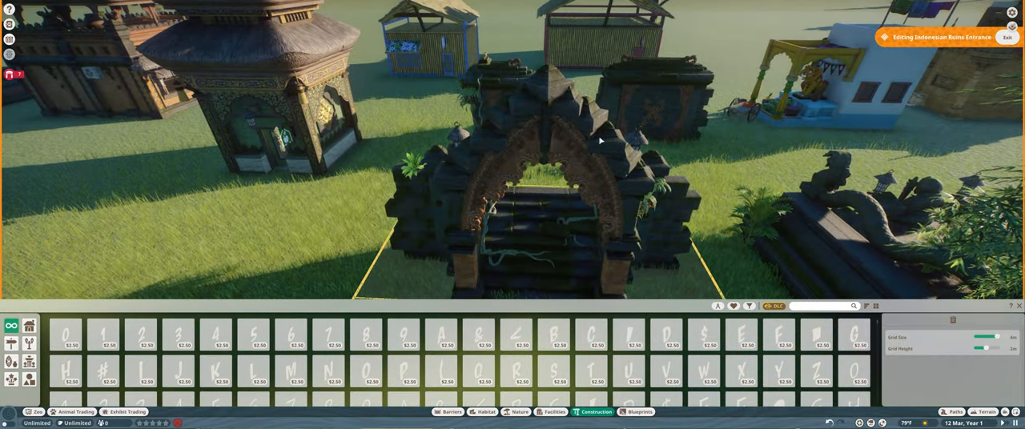
pyautogui.click(464, 164)
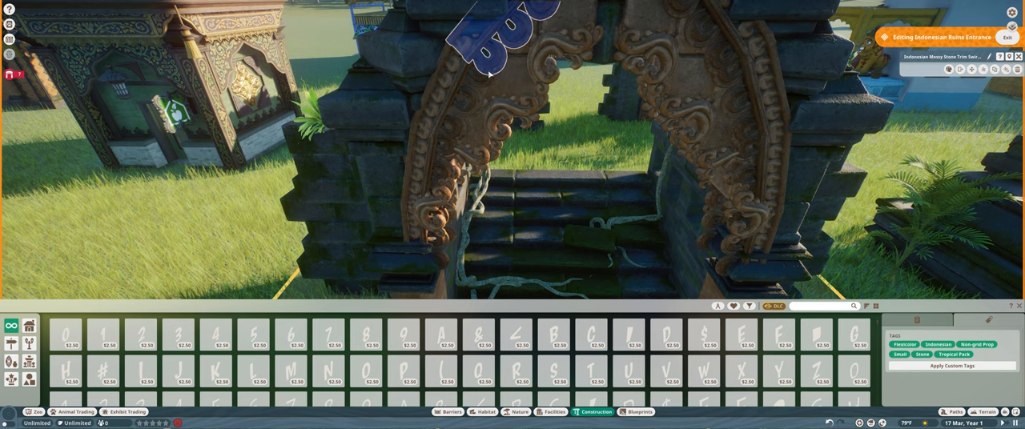
pyautogui.moveTo(480, 48); pyautogui.dragTo(432, 240)
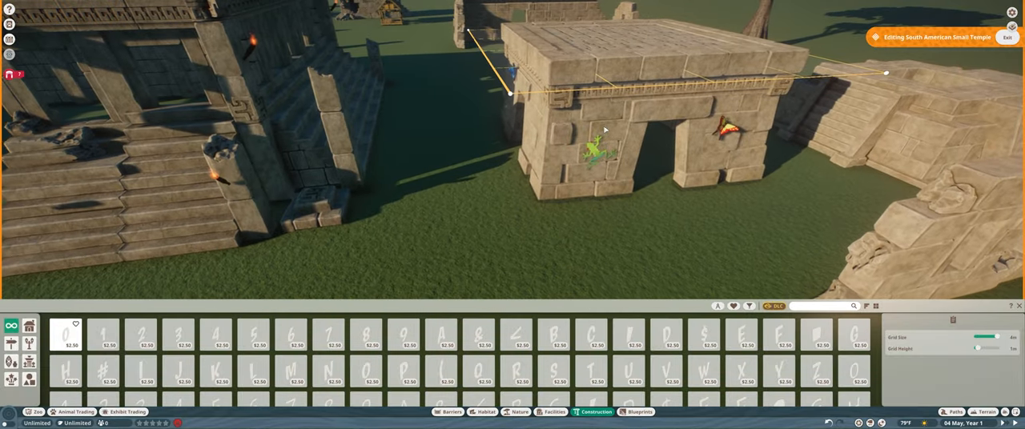
pyautogui.click(590, 194)
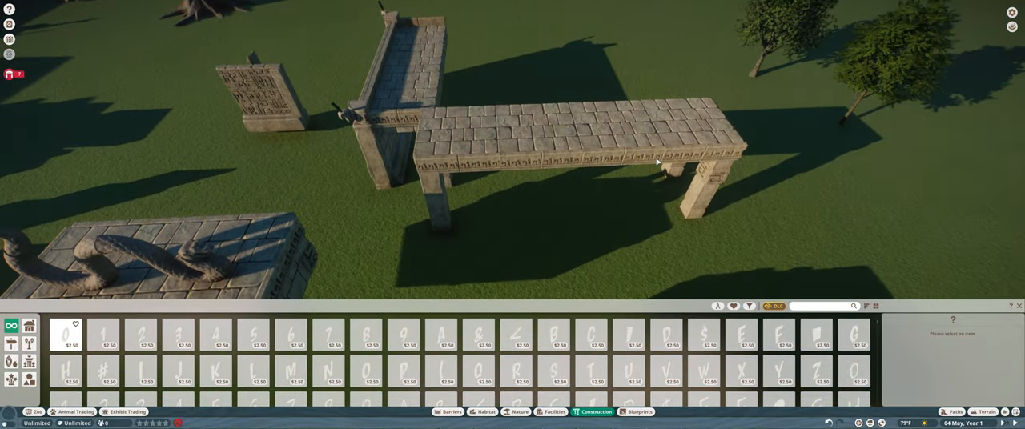
pyautogui.moveTo(657, 177)
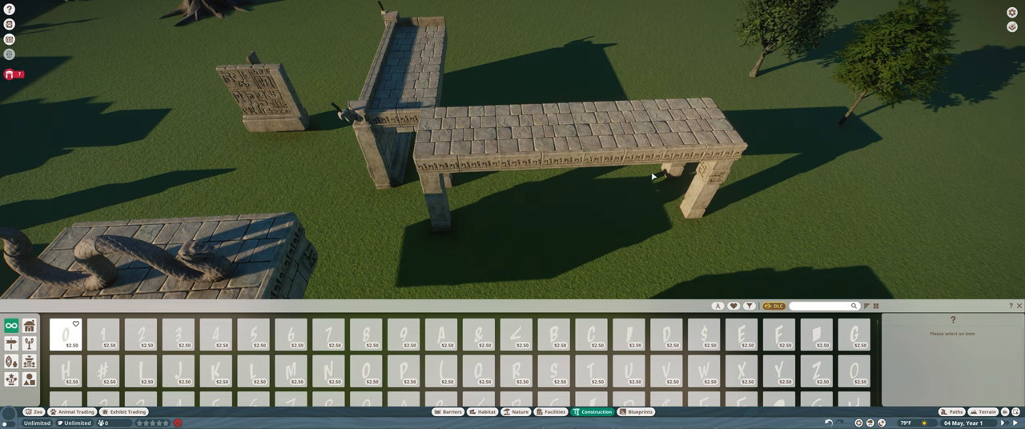
pyautogui.moveTo(572, 233)
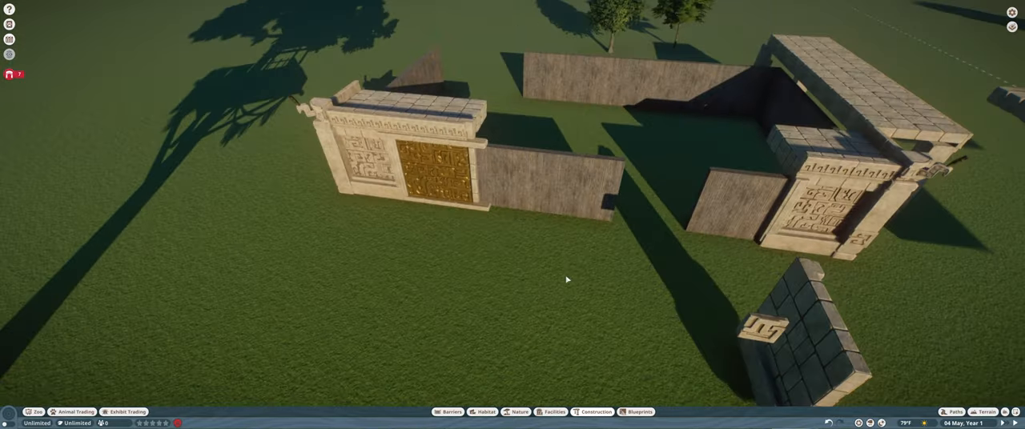
# Select the assembled temple corner group and choose Edit Group
pyautogui.click(594, 411)
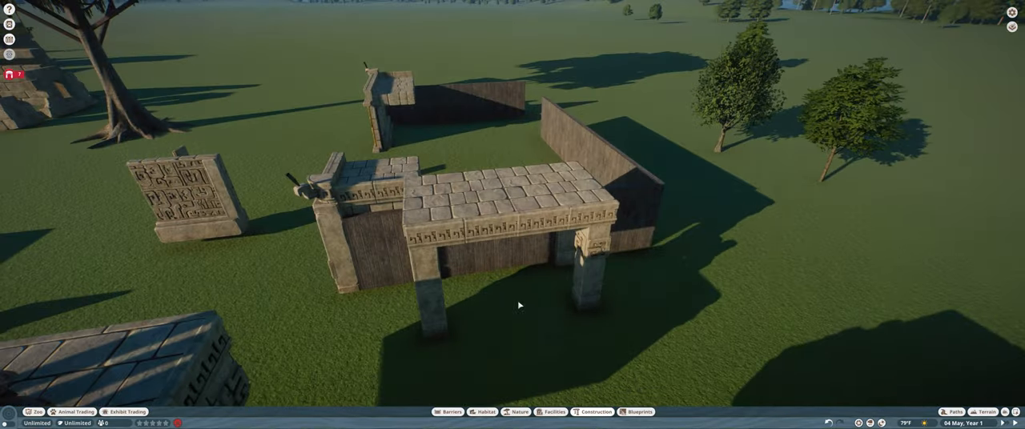
pyautogui.click(596, 412)
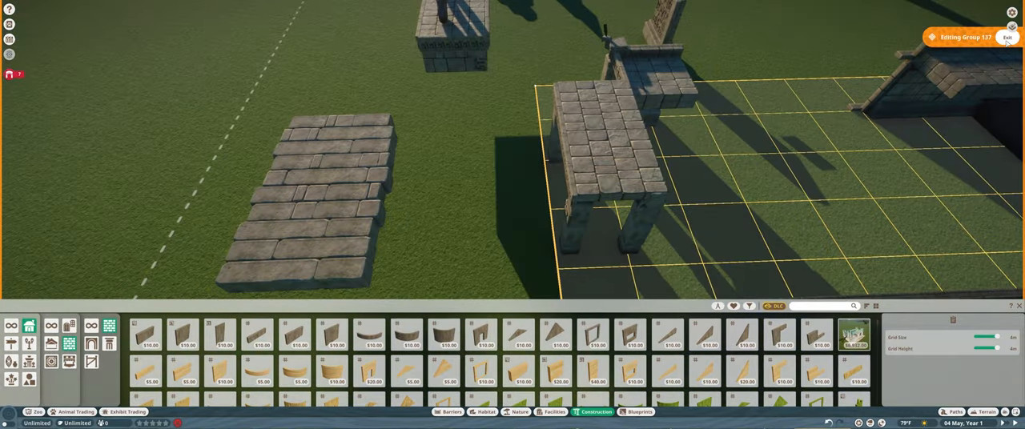
# Snap the dark stone wall blocks beside the pillared roof slab
pyautogui.click(996, 38)
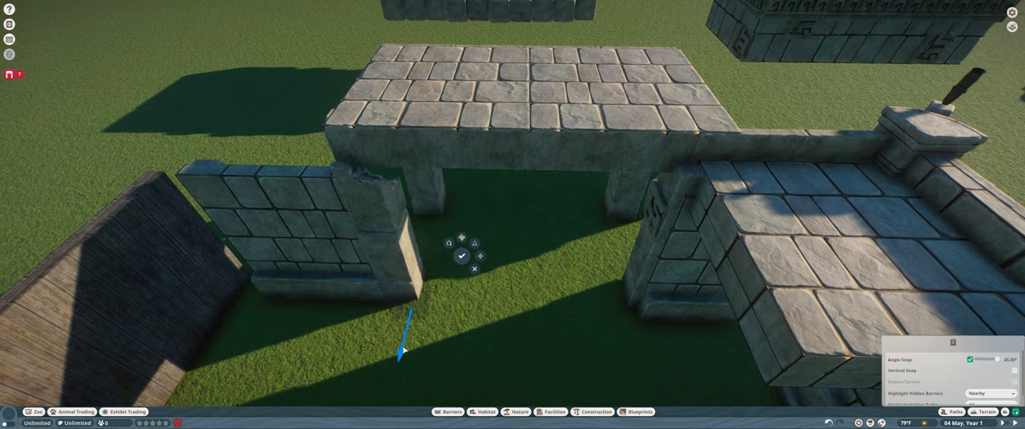
pyautogui.click(461, 256)
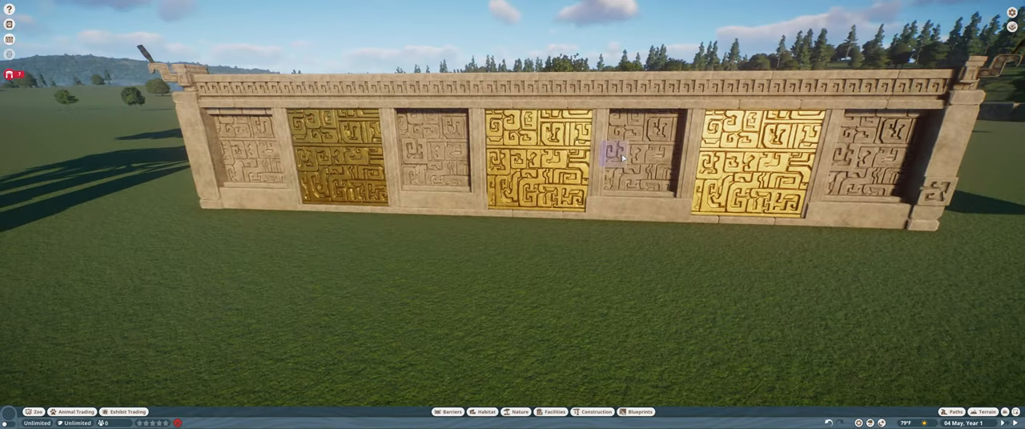
# Fit the stone ledge slab into the gap along the enclosure wall
pyautogui.click(615, 152)
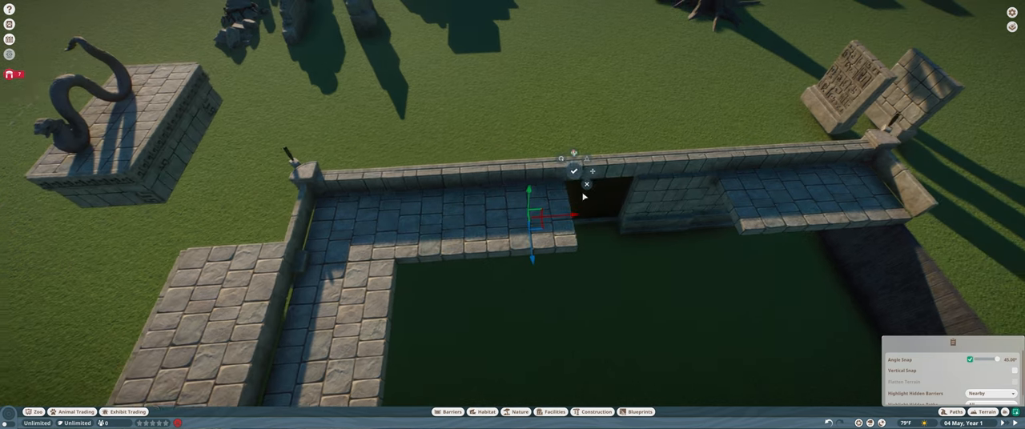
pyautogui.click(570, 171)
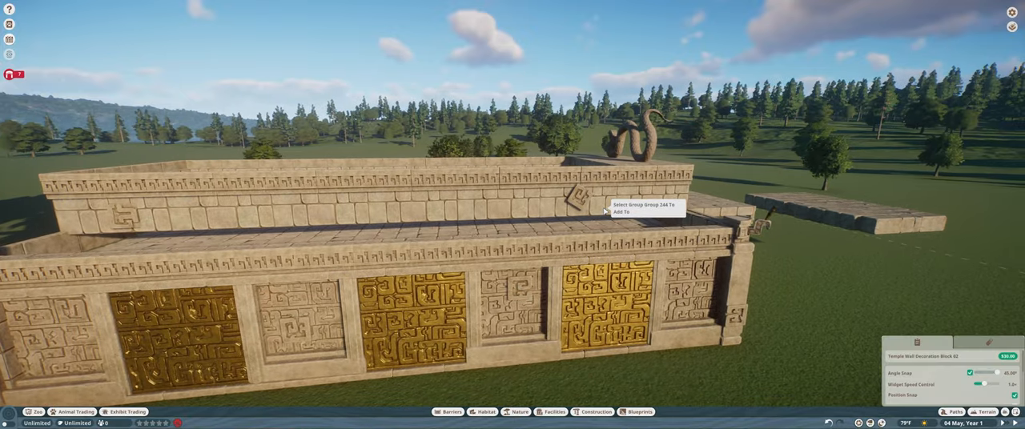
# Place Temple Wall Decoration Block 02 on the upper wall in Group 244
pyautogui.click(621, 210)
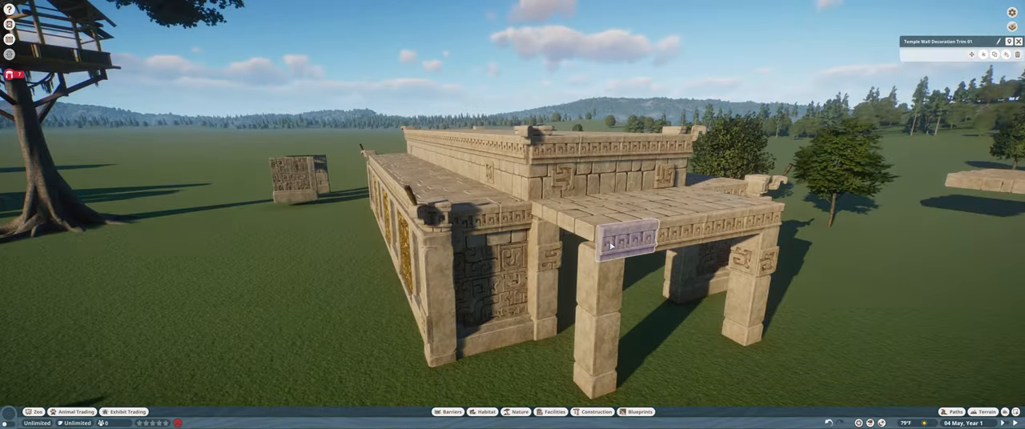
# Slide Temple Wall Decoration Trim 01 along the red axis into place
pyautogui.click(617, 240)
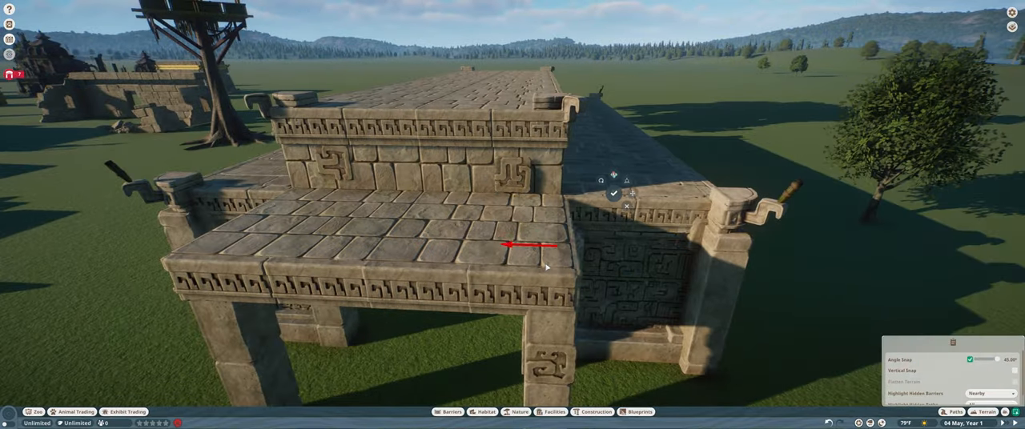
pyautogui.moveTo(561, 240); pyautogui.dragTo(441, 233)
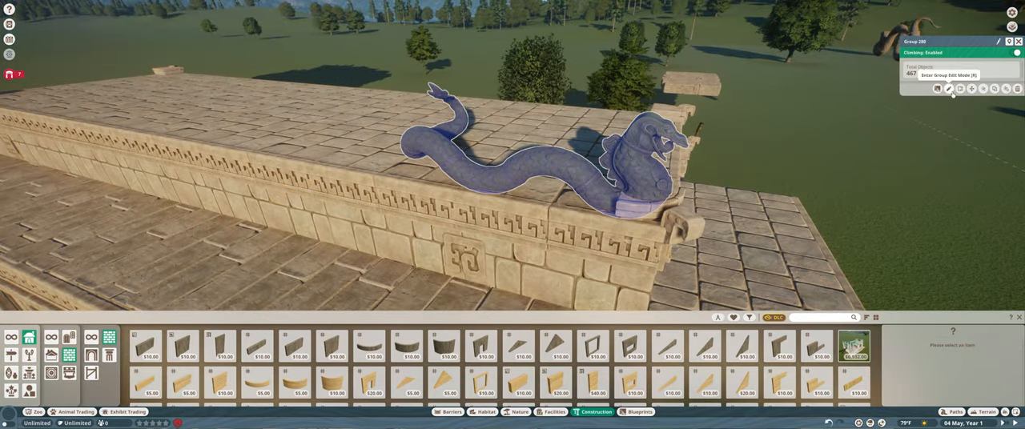
# Enter group edit mode for Group 280 and pick a serpent roof piece to adjust
pyautogui.click(942, 88)
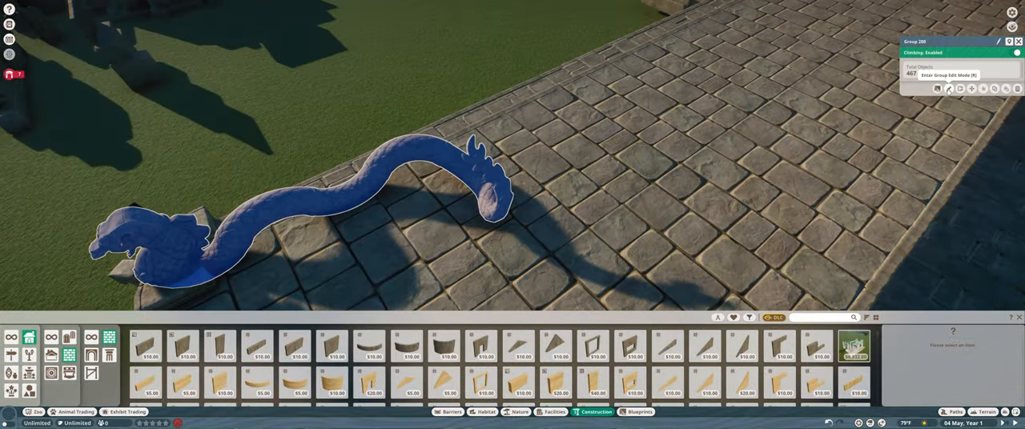
pyautogui.click(945, 76)
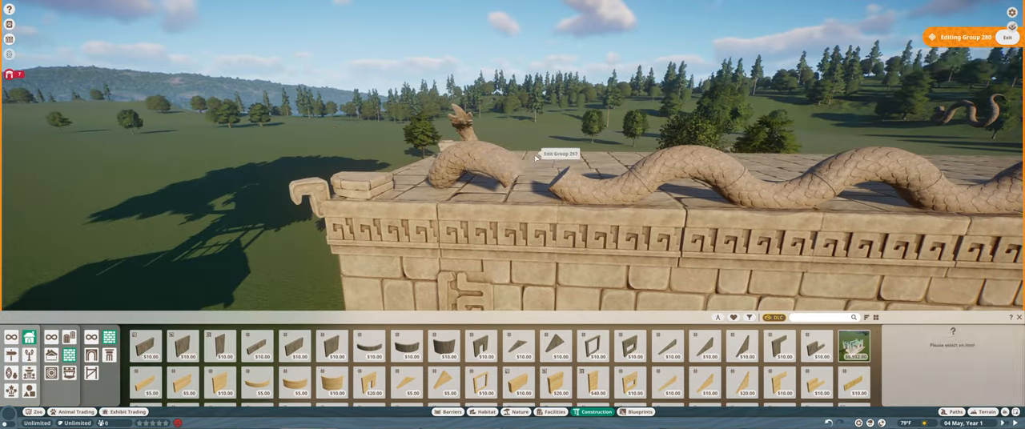
pyautogui.click(534, 158)
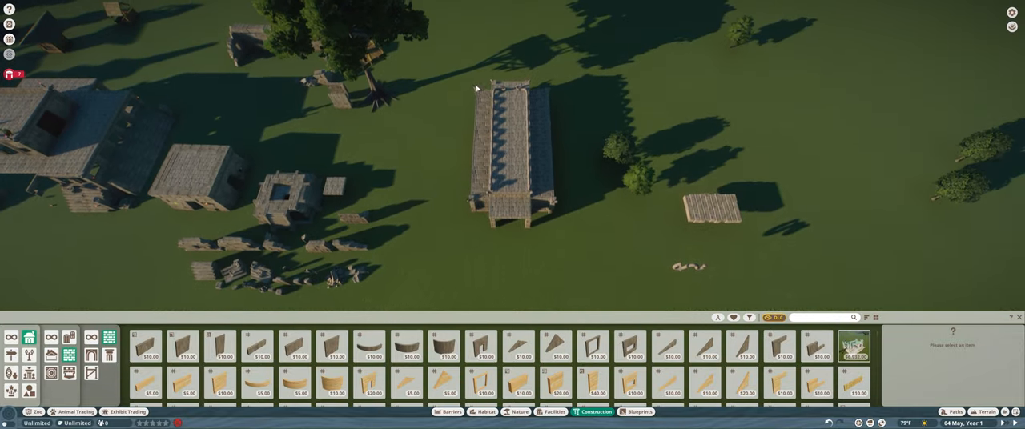
# Zoom out over the pagodas and ruins and select a large building group
pyautogui.click(508, 149)
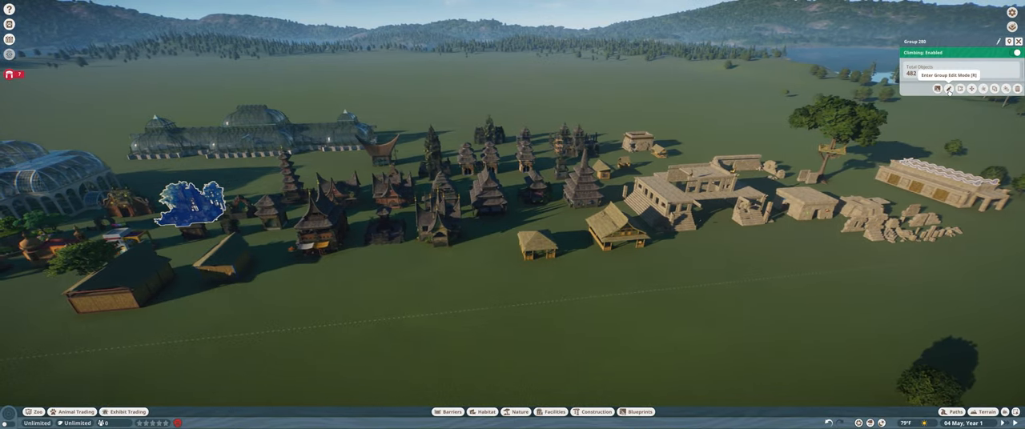
# Select all 361 temple pieces via Group Edit Mode and bring up the saved blueprints list
pyautogui.click(950, 88)
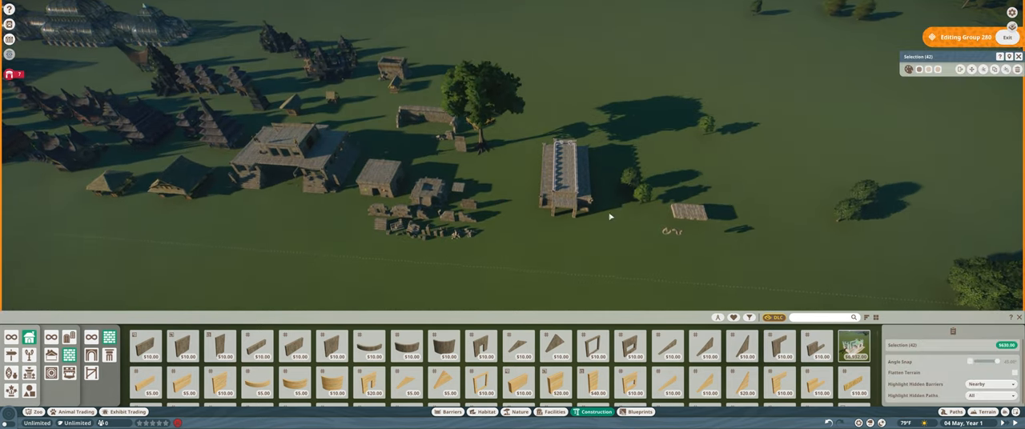
pyautogui.moveTo(962, 70)
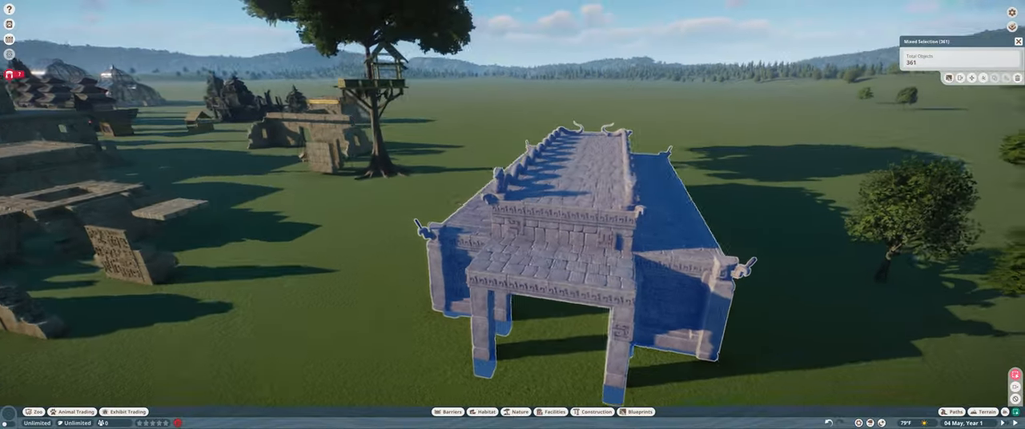
pyautogui.scroll(-3)
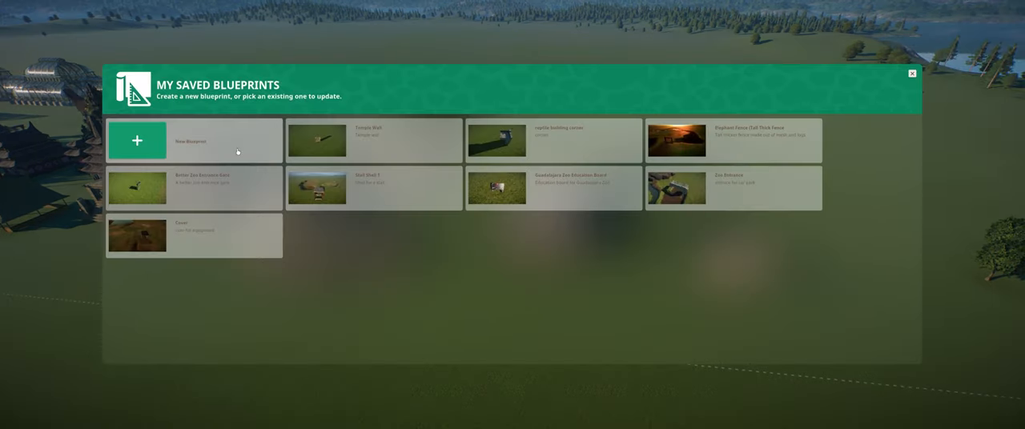
# Start a blueprint titled 'Temple Reptile House', described 'New temple reptile house for Guadalajara Rainforest Coin'
pyautogui.click(136, 141)
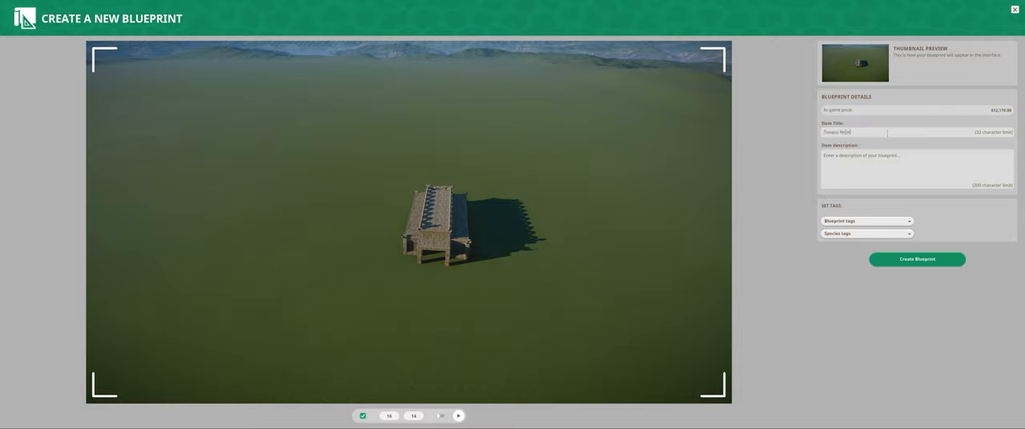
pyautogui.write('Temple Reptile House')
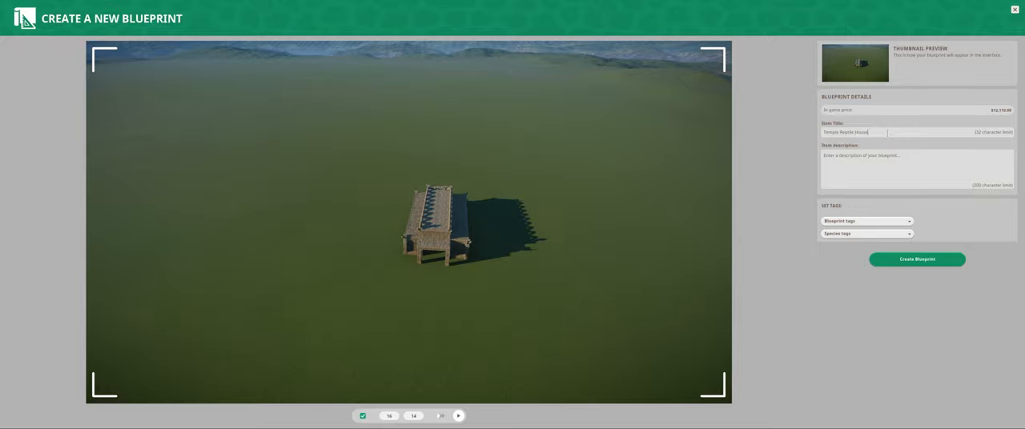
pyautogui.write('New text')
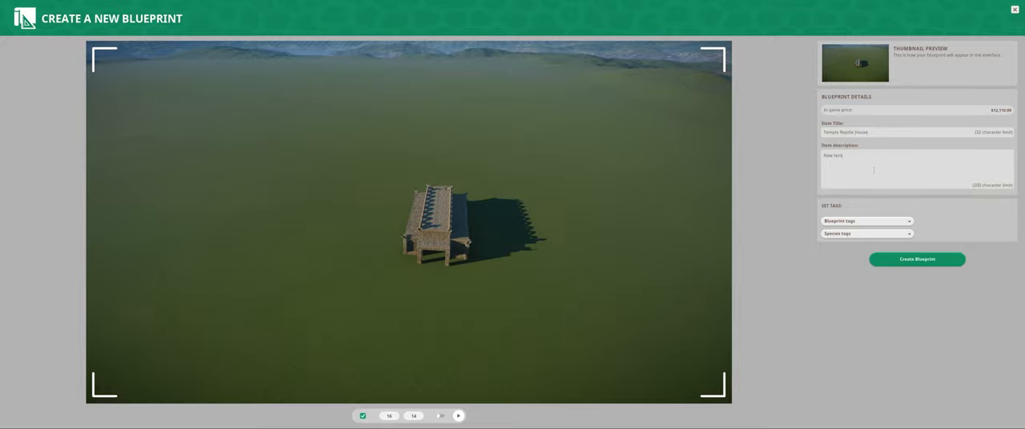
pyautogui.write('New temple reptile house for [Squamata Reptiles')
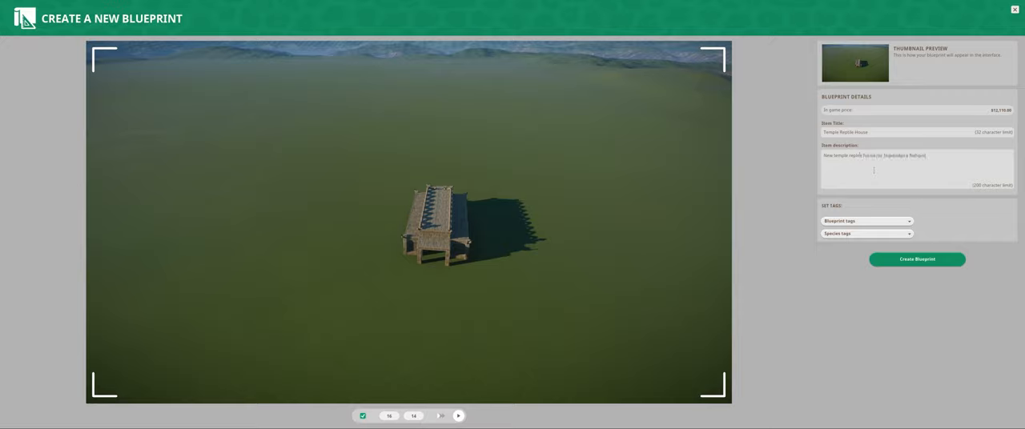
pyautogui.write('New temple reptile house for Guadalajara Rainforest Coin')
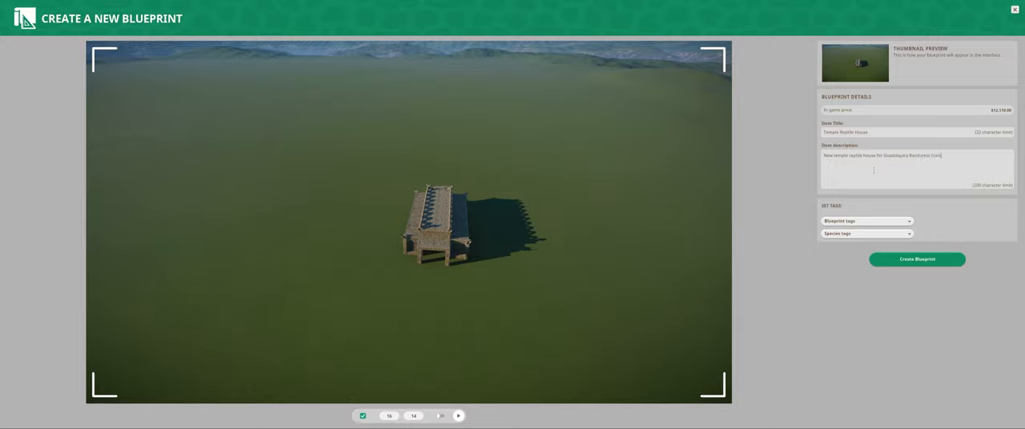
# Tag the blueprint Other and create it
pyautogui.click(867, 221)
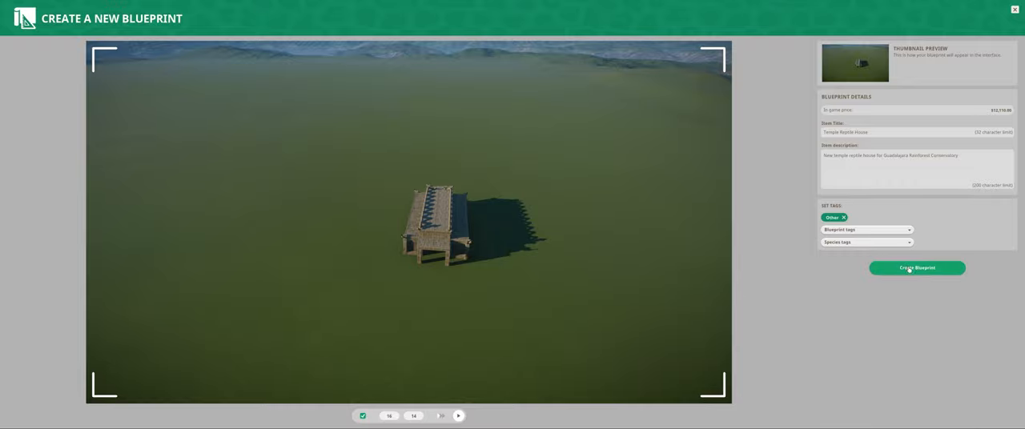
pyautogui.click(917, 267)
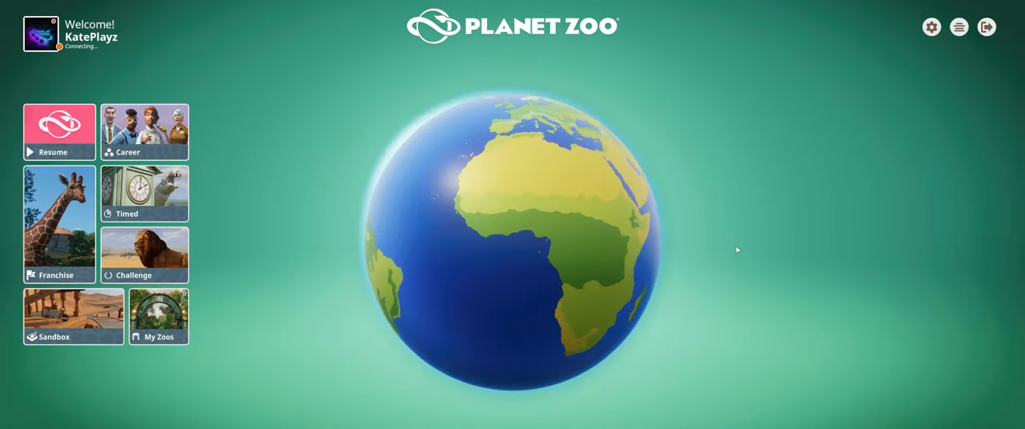
# Load the Guadalajara Zoo sandbox and open the Blueprints catalogue
pyautogui.click(73, 317)
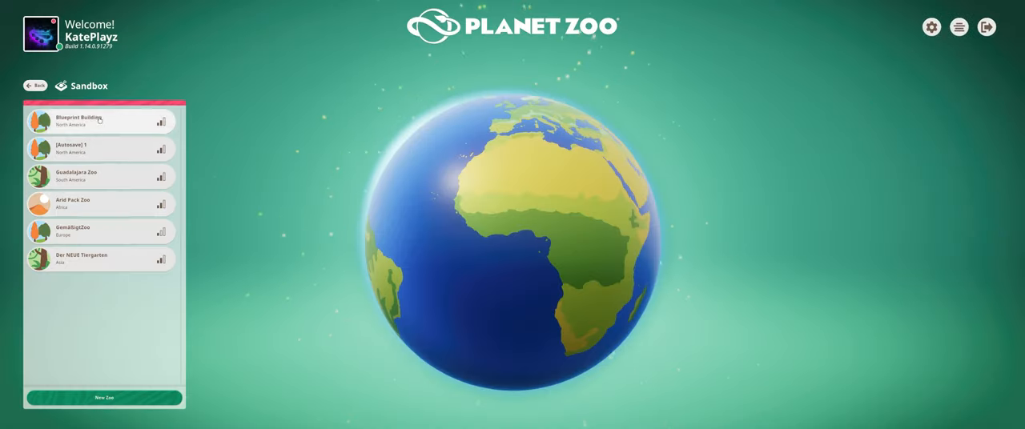
pyautogui.click(100, 120)
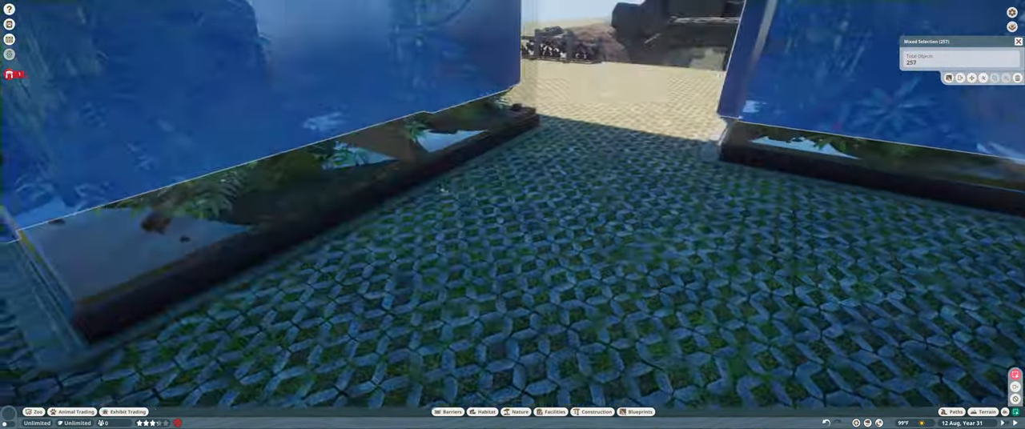
pyautogui.click(638, 413)
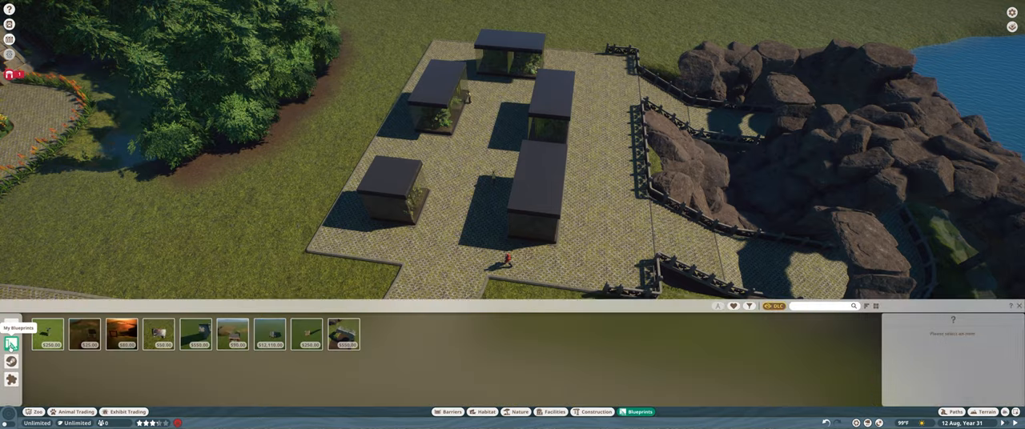
# Filter to My Blueprints and place Temple Reptile House around the terrariums
pyautogui.click(268, 336)
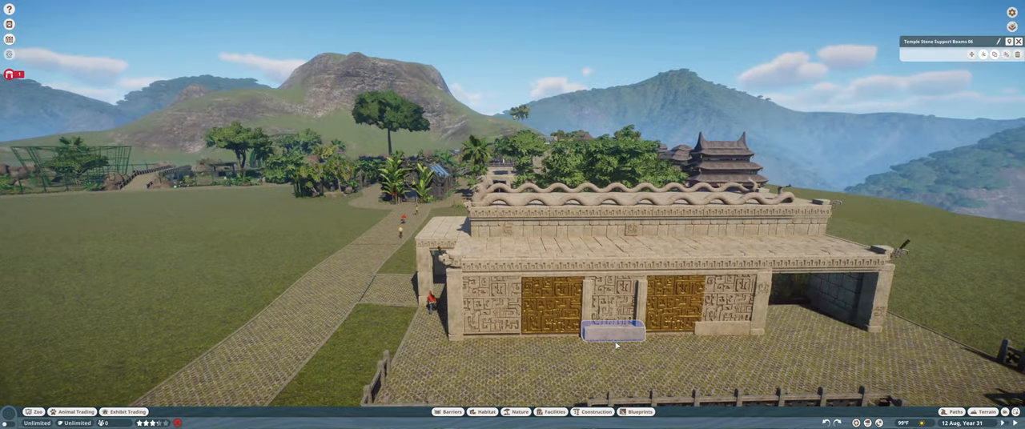
# Start Advanced Move on Temple Stone Support Beams 06 at the front wall's foot
pyautogui.click(611, 334)
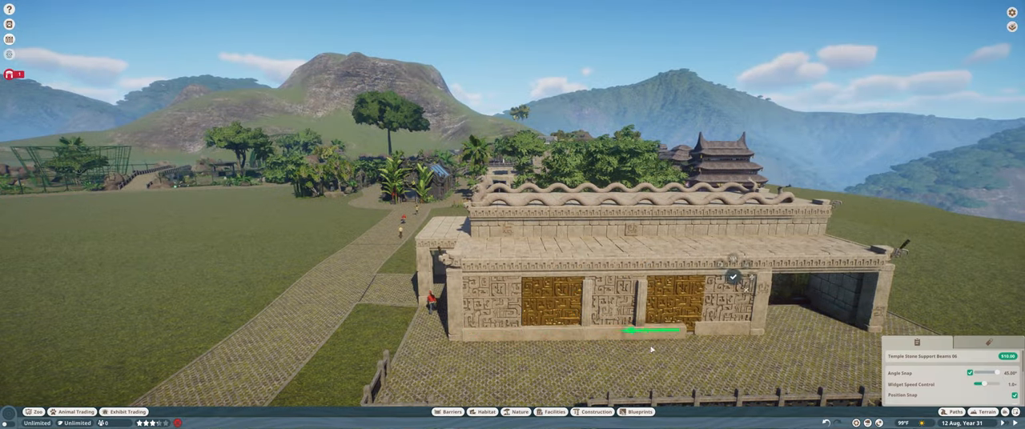